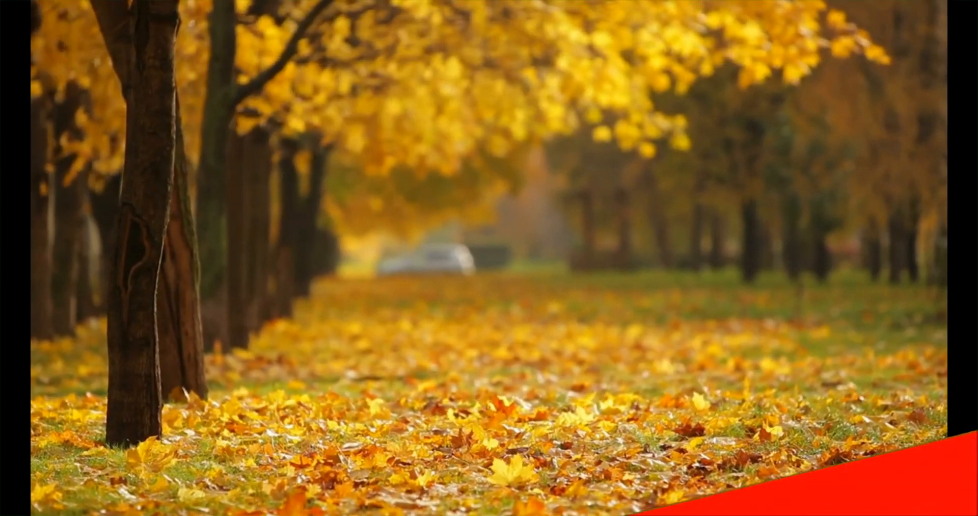
pyautogui.click(599, 319)
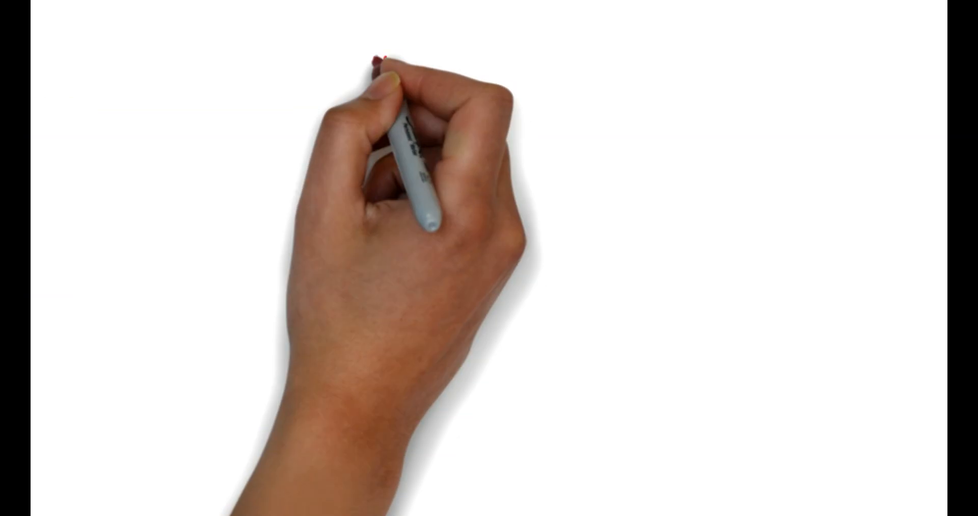
pyautogui.write('WHO')
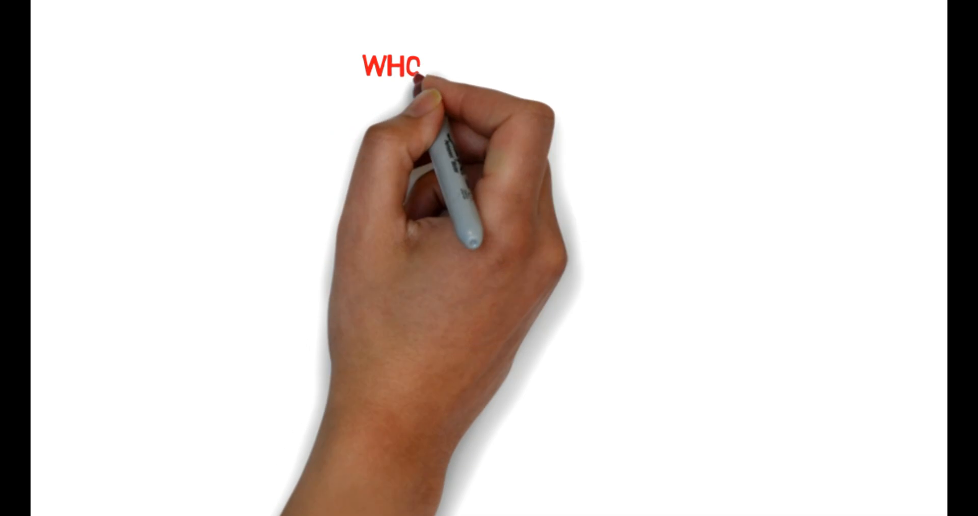